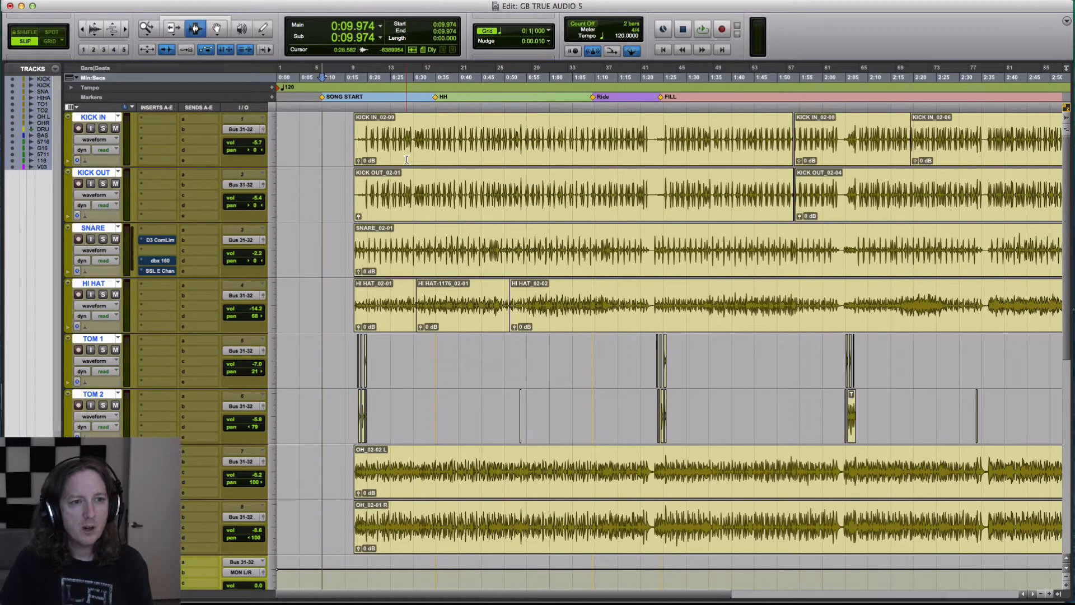
Jump the playhead to the HH marker at 0:34.812 and zoom out to show the whole song
scroll("down", 3)
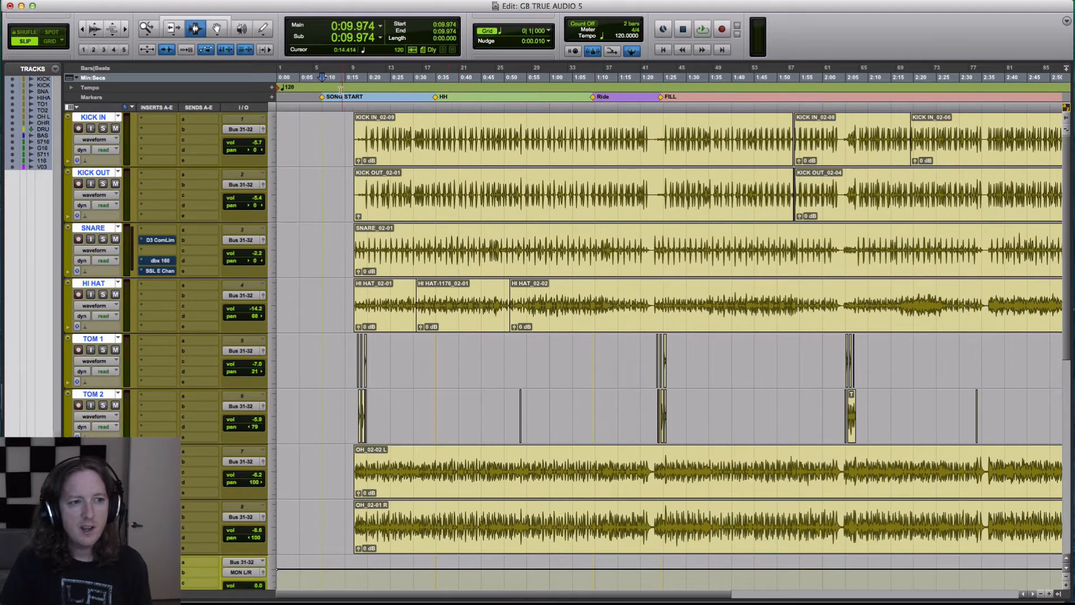
left_click(644, 89)
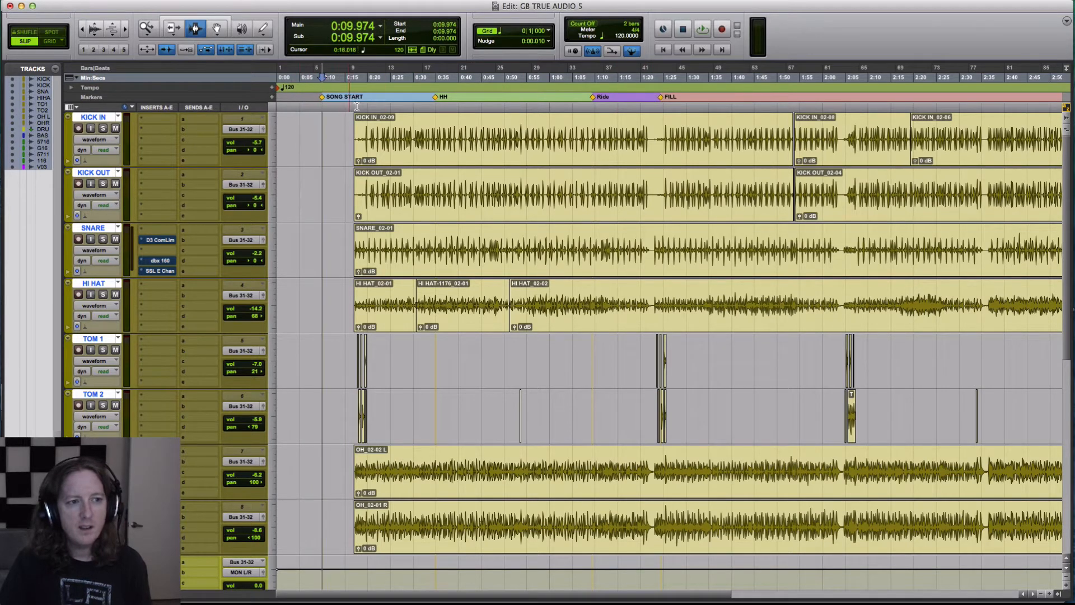
left_click(394, 211)
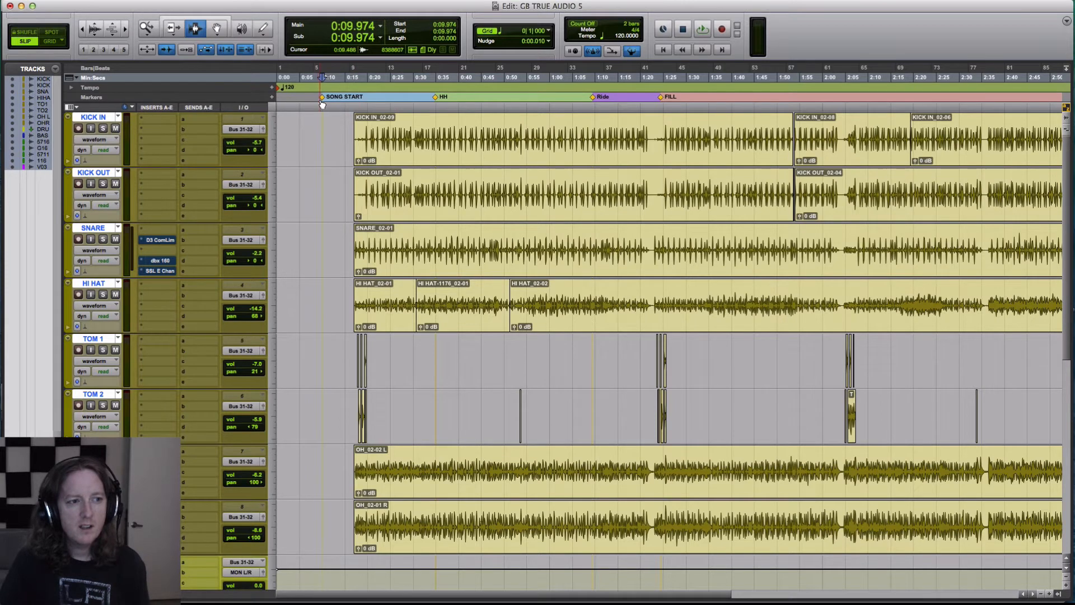
mouse_move(321, 104)
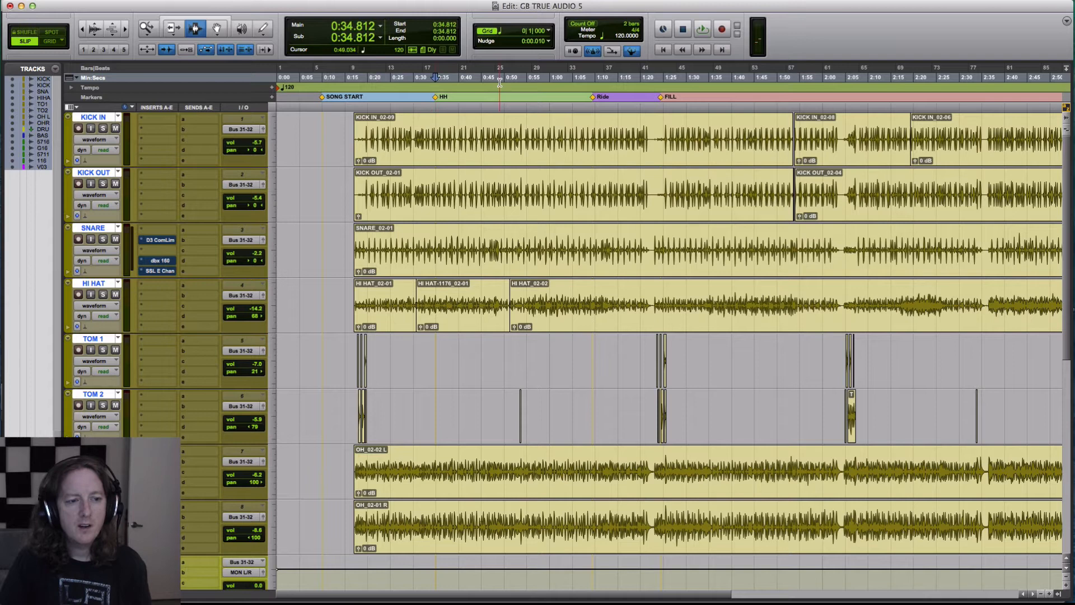
left_click(584, 111)
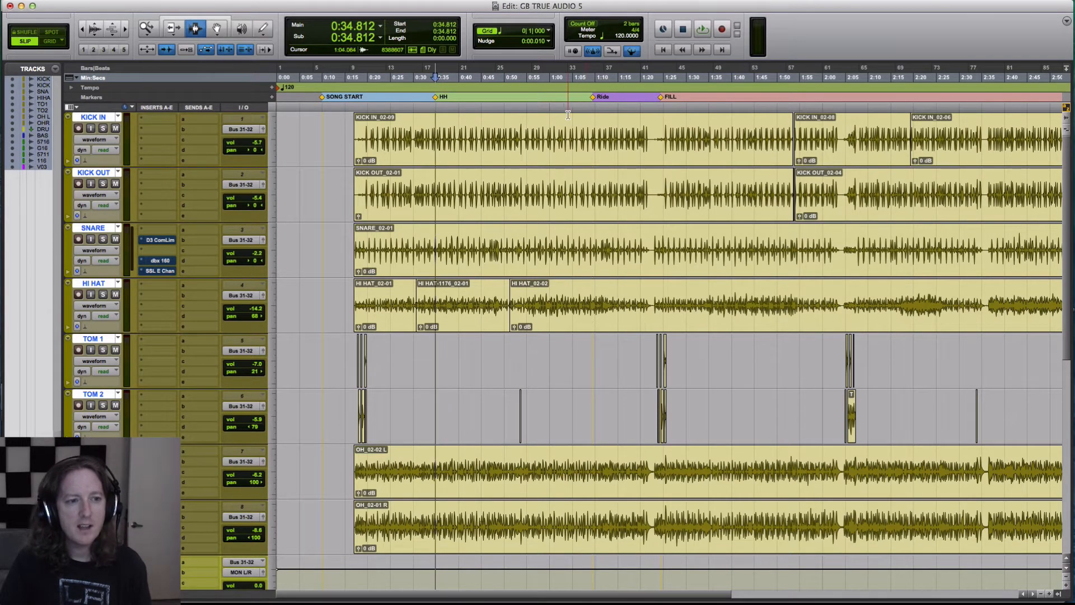
left_click(701, 29)
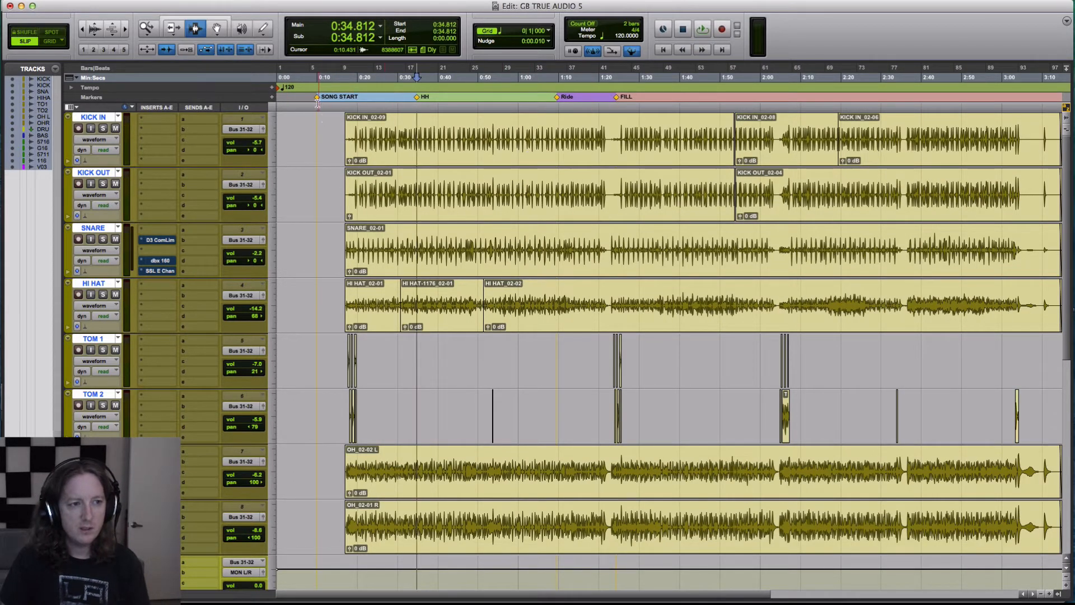
Place the playback position at 0:47.428 in the hi-hat section and start playback
left_click(341, 109)
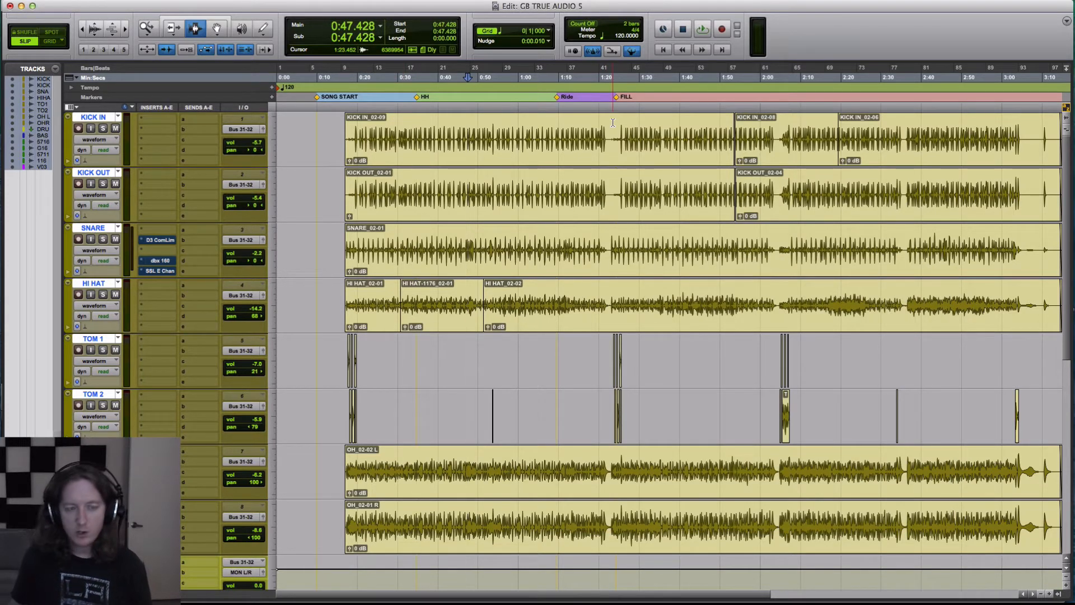
left_click(702, 29)
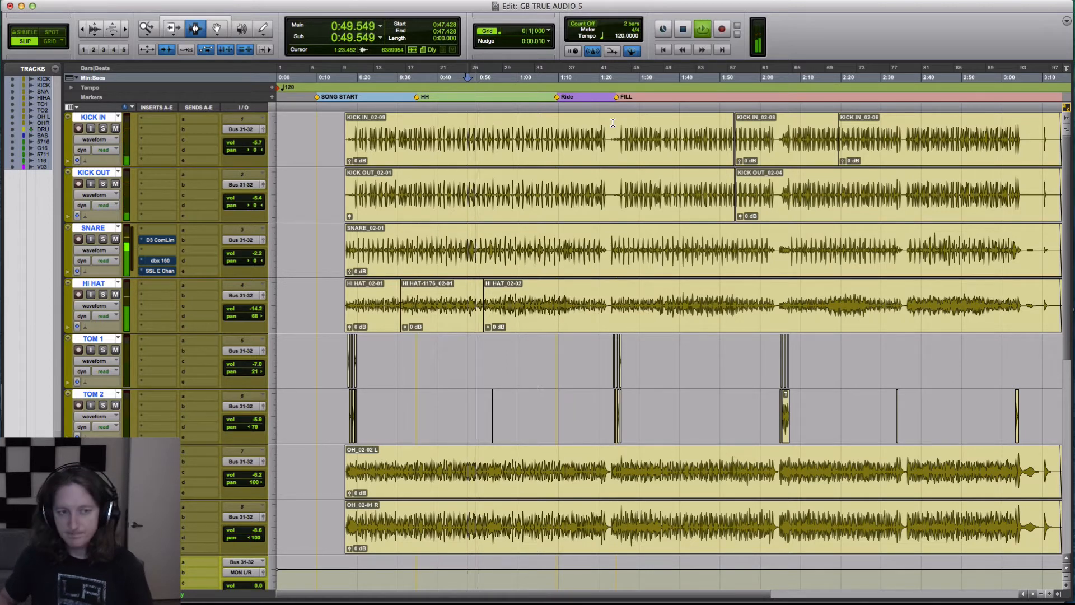
Drop a new marker during playback and name it TEST MARKER
key("enter")
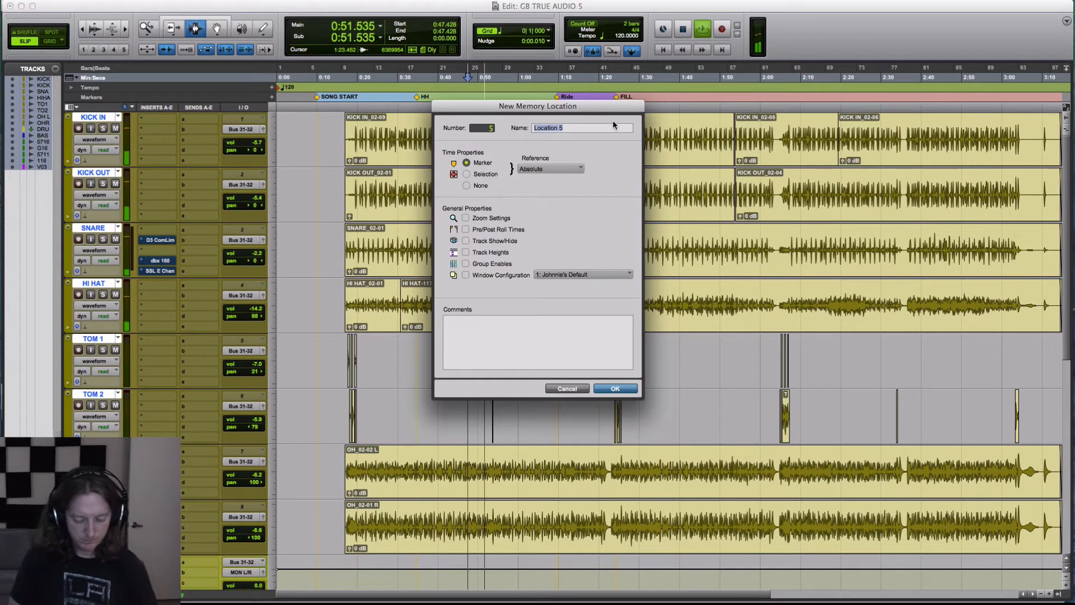
type("TEST MA")
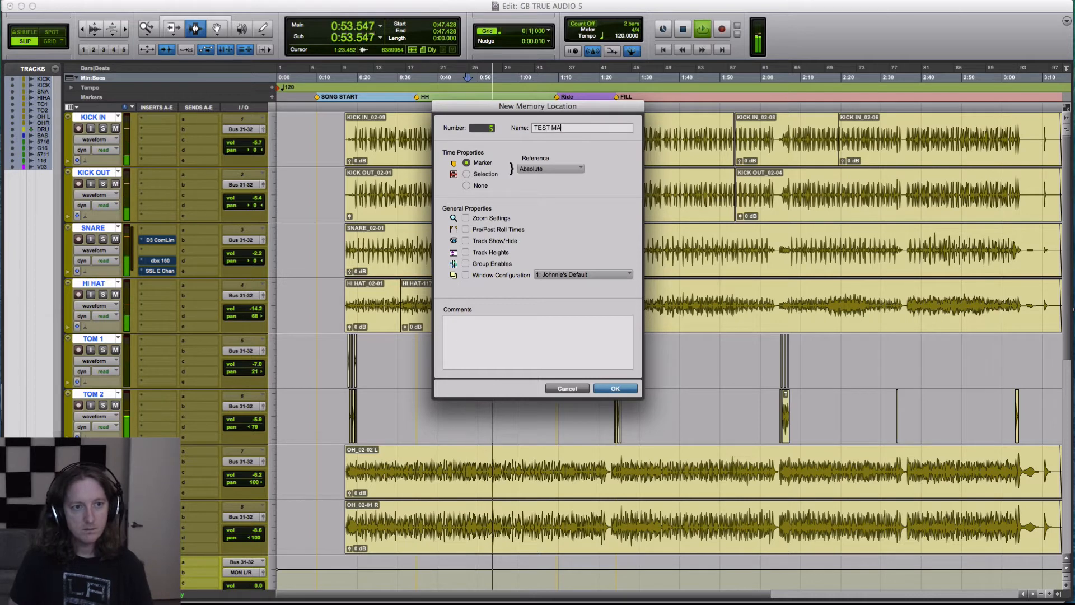
left_click(615, 389)
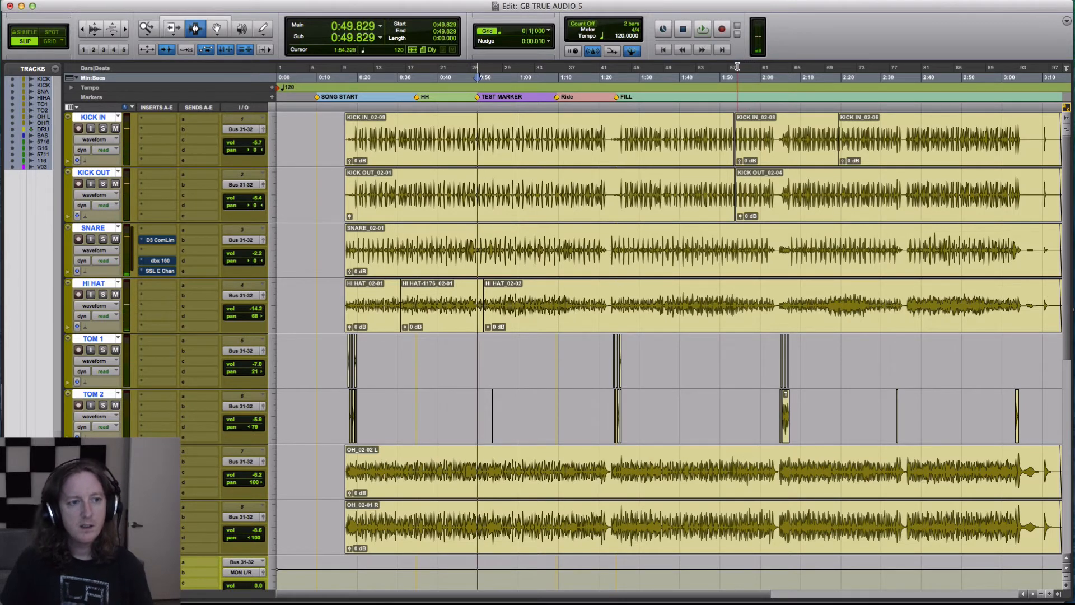
left_click(477, 77)
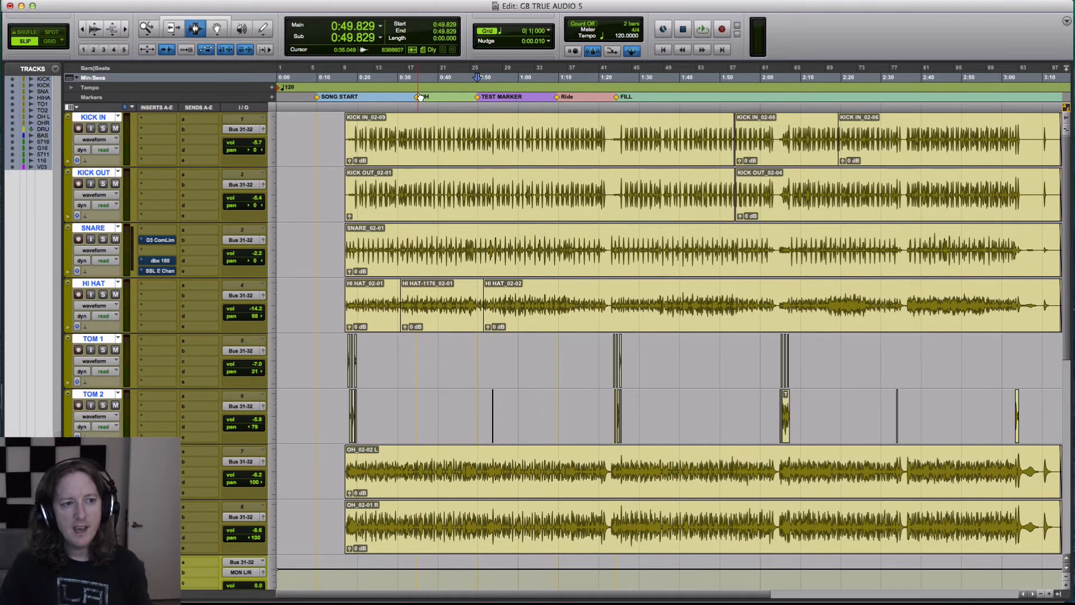
double_click(419, 96)
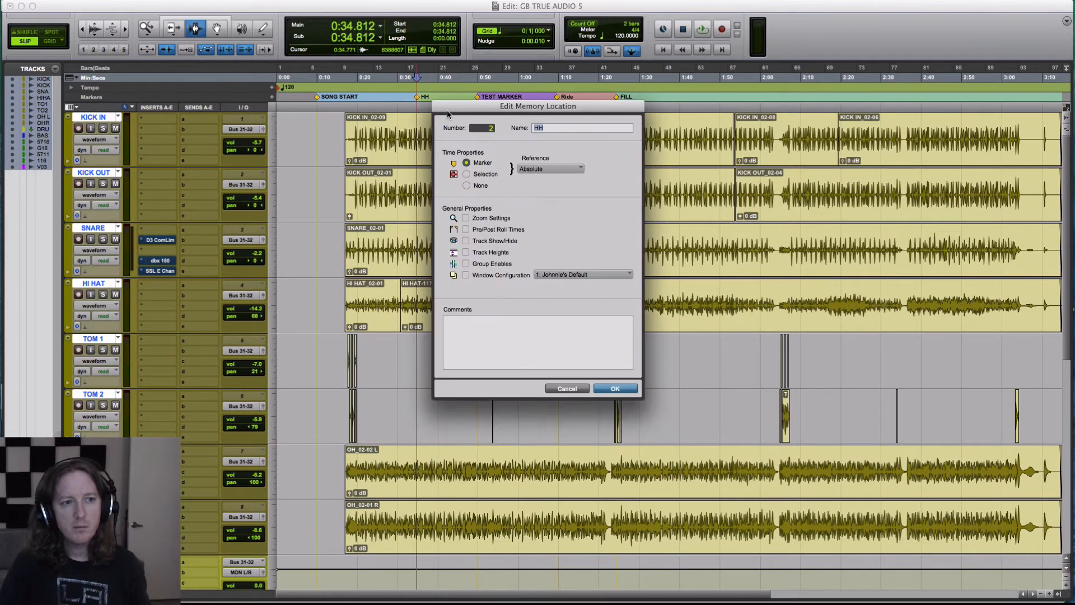
left_click(615, 389)
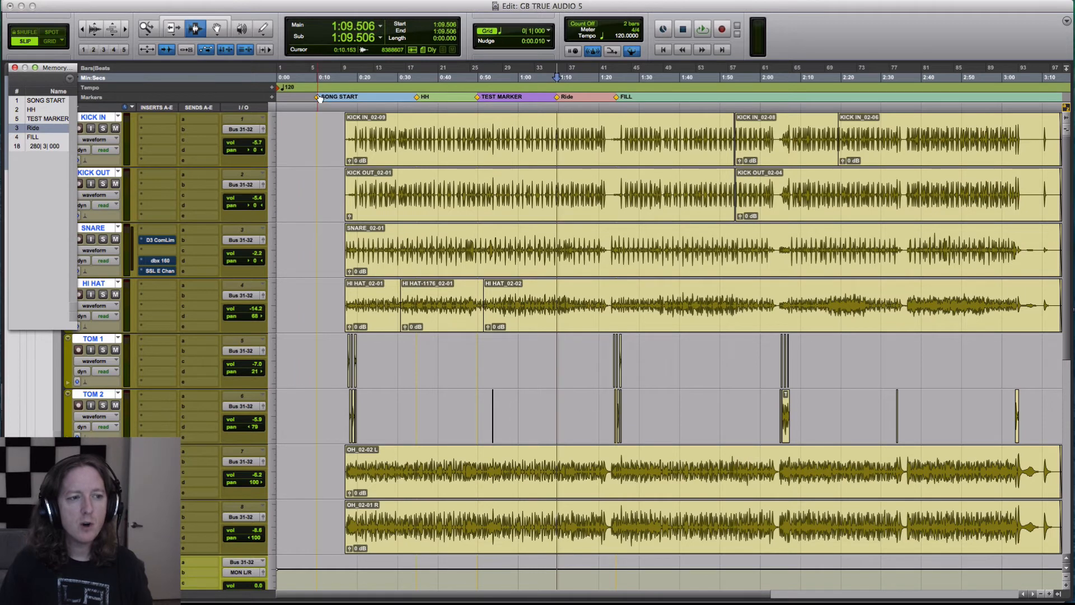
Show the Memory Locations list with TEST MARKER between HH and Ride
left_click(392, 96)
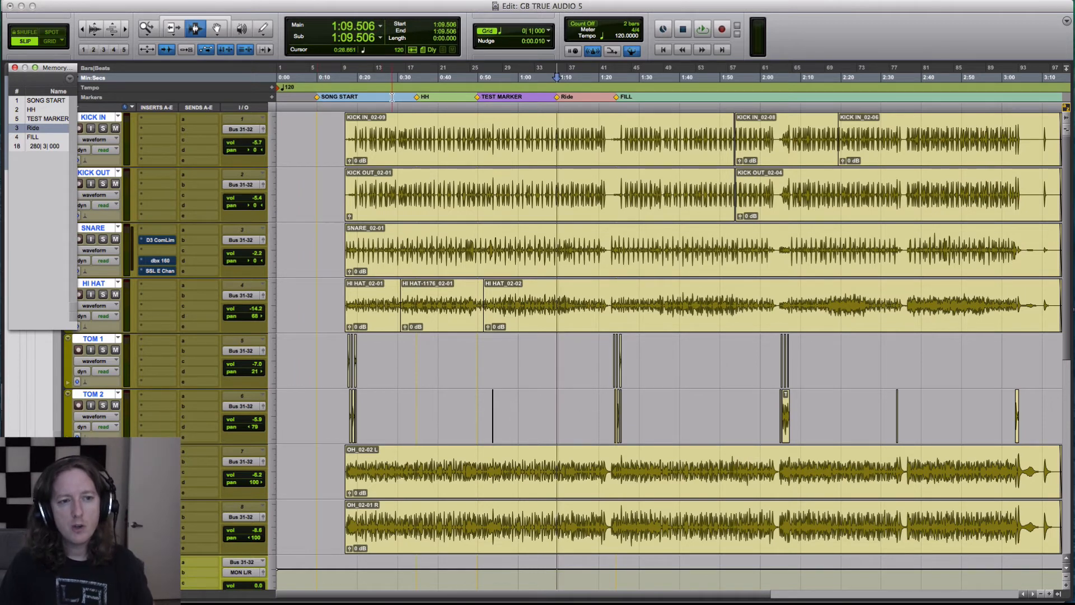